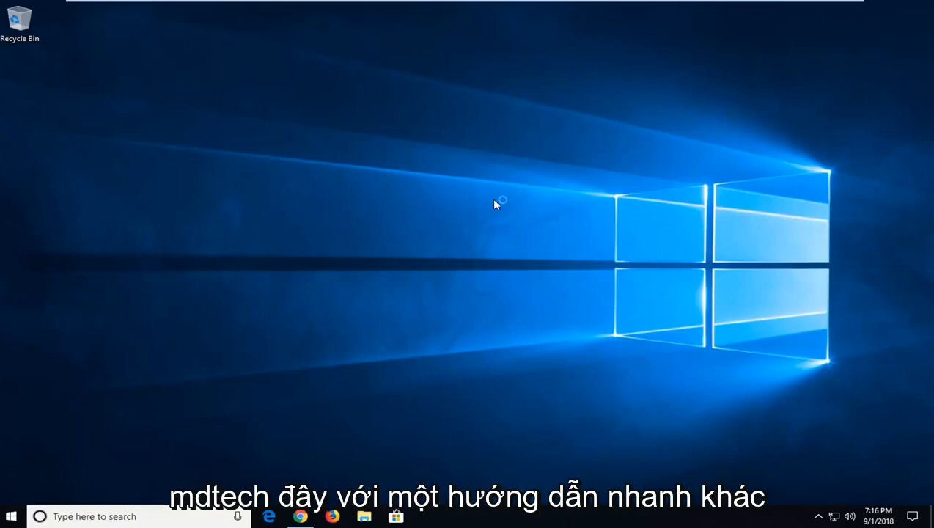
mouse_move(492, 206)
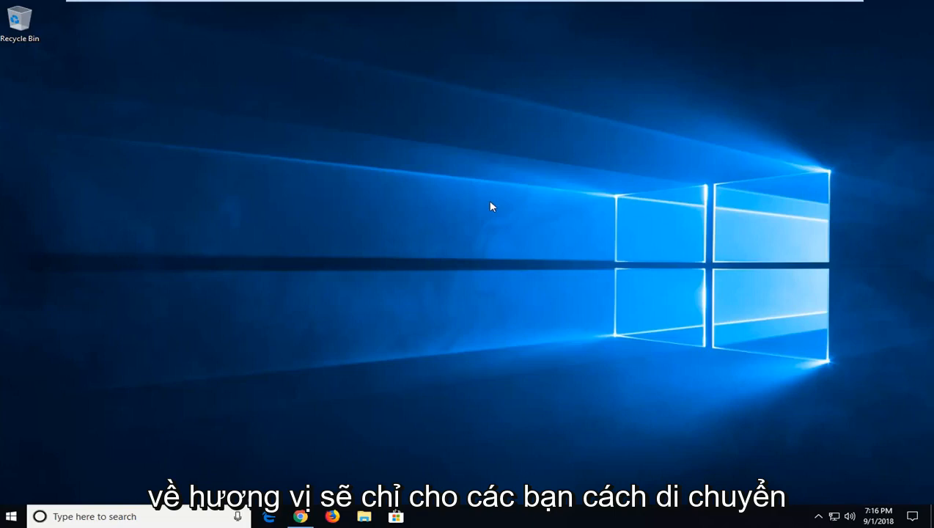
mouse_move(805, 193)
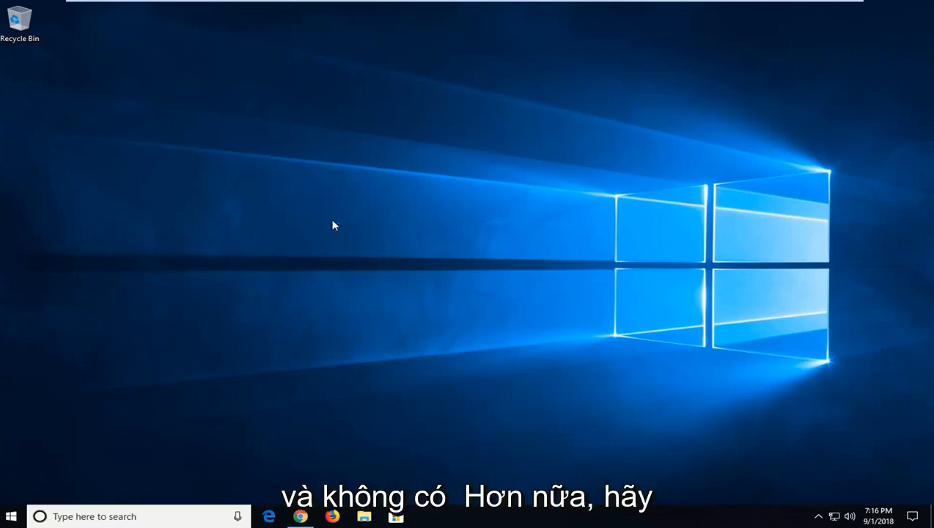
mouse_move(328, 274)
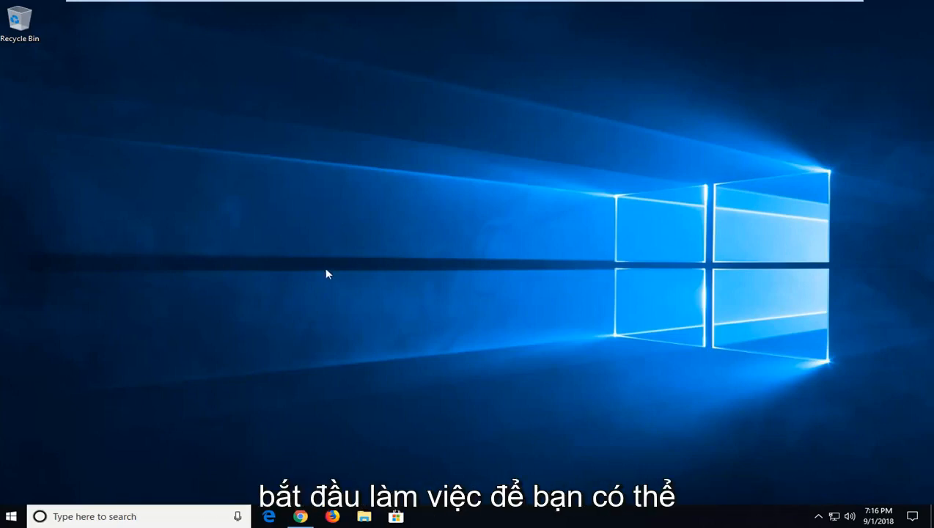
mouse_move(821, 227)
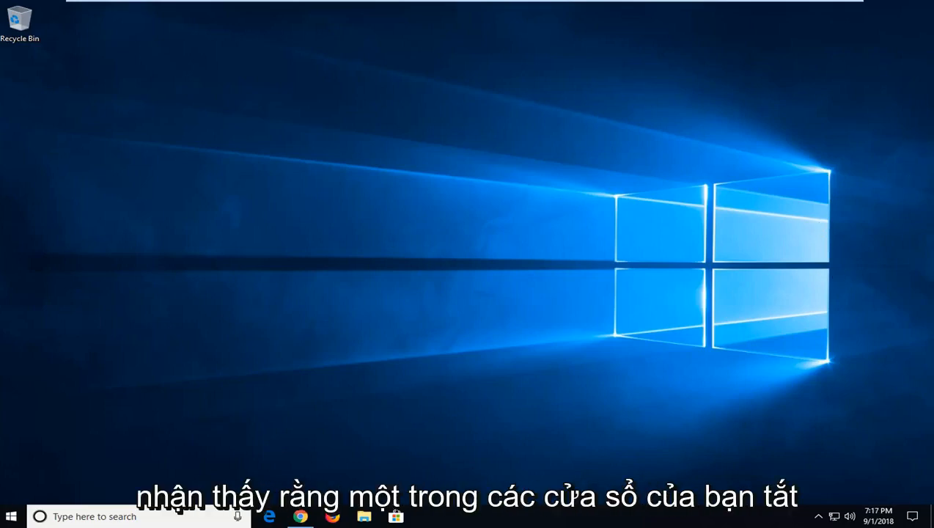
mouse_move(551, 141)
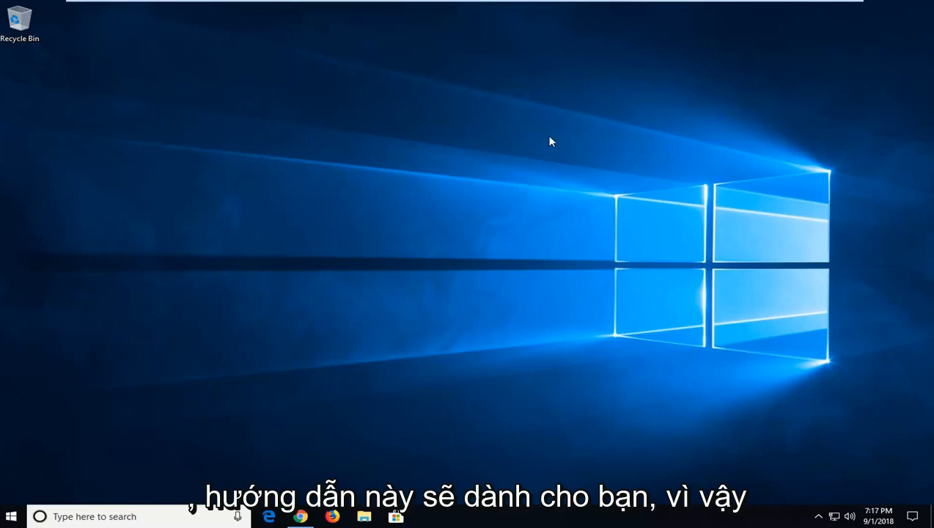
mouse_move(501, 158)
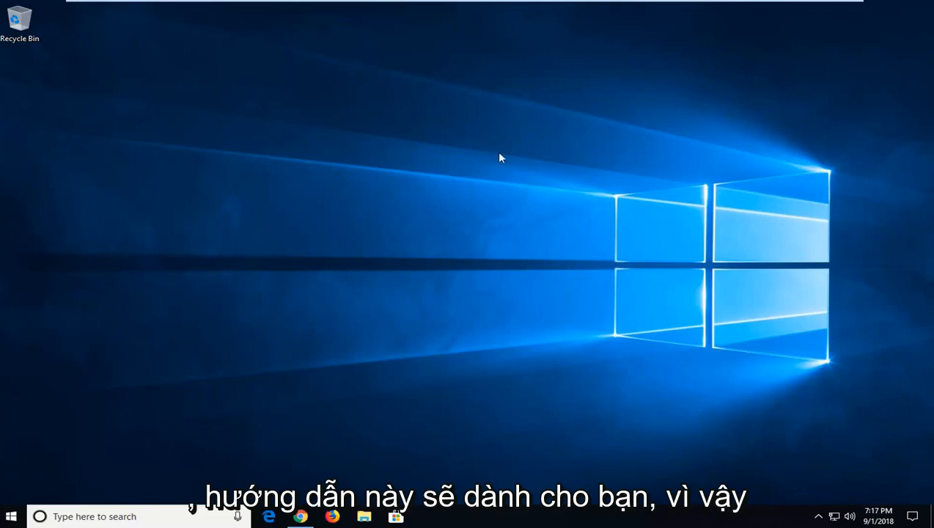
mouse_move(321, 411)
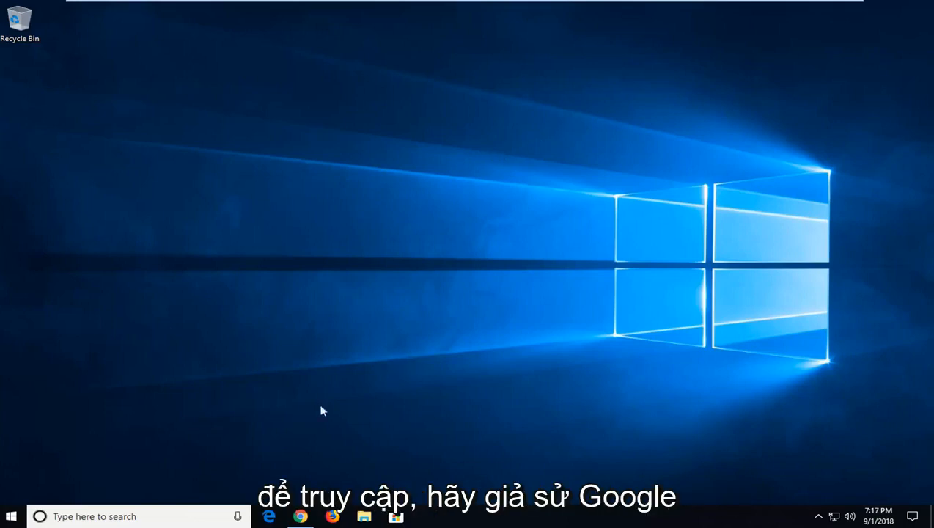
- Open Task Manager from the taskbar's right-click menu
left_click(300, 516)
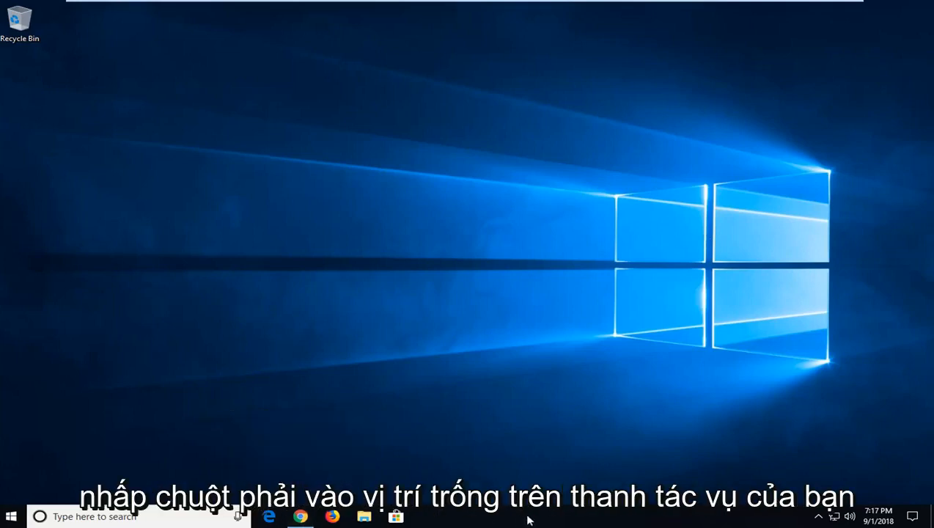
right_click(528, 521)
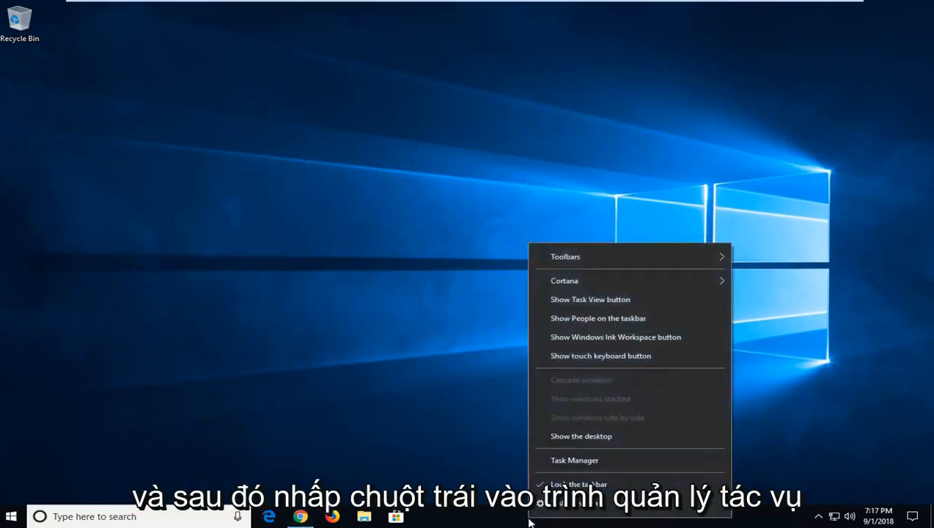
left_click(574, 460)
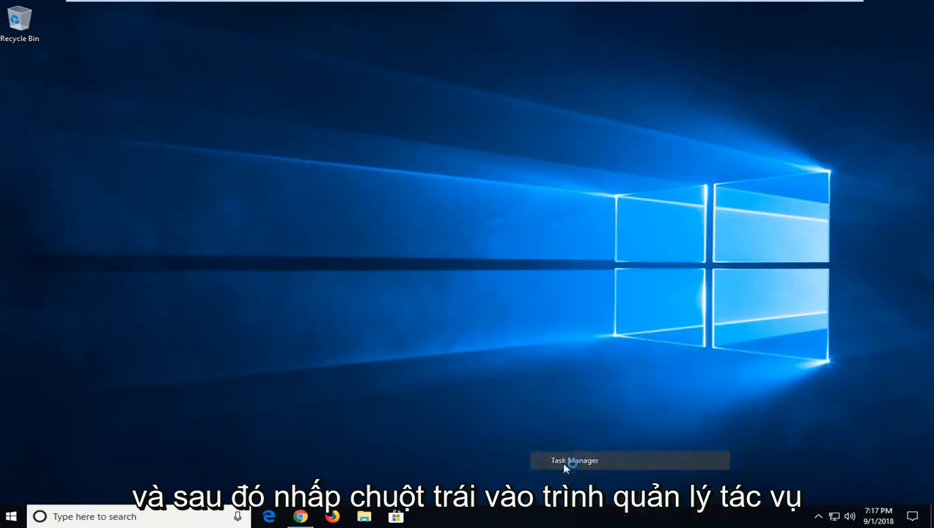
left_click(575, 460)
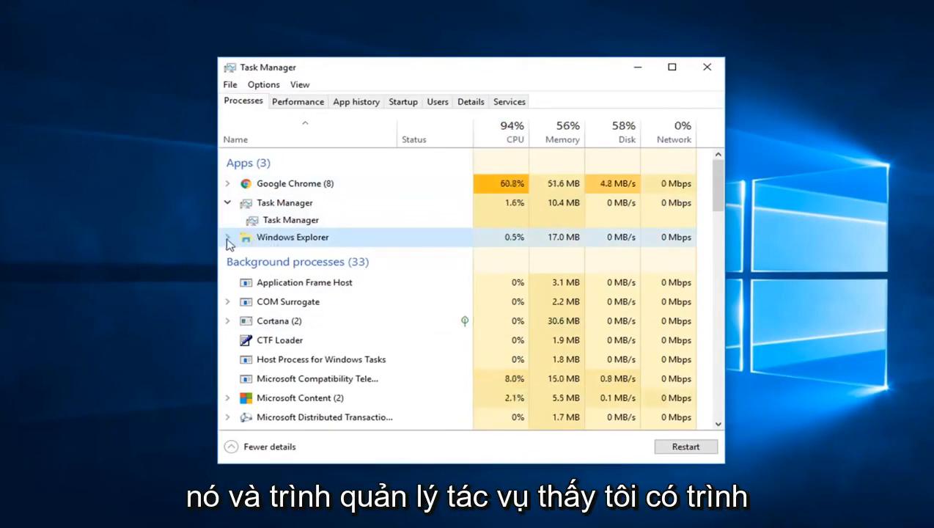
- Expand Windows Explorer and use Switch to on File Explorer to show its window
left_click(228, 237)
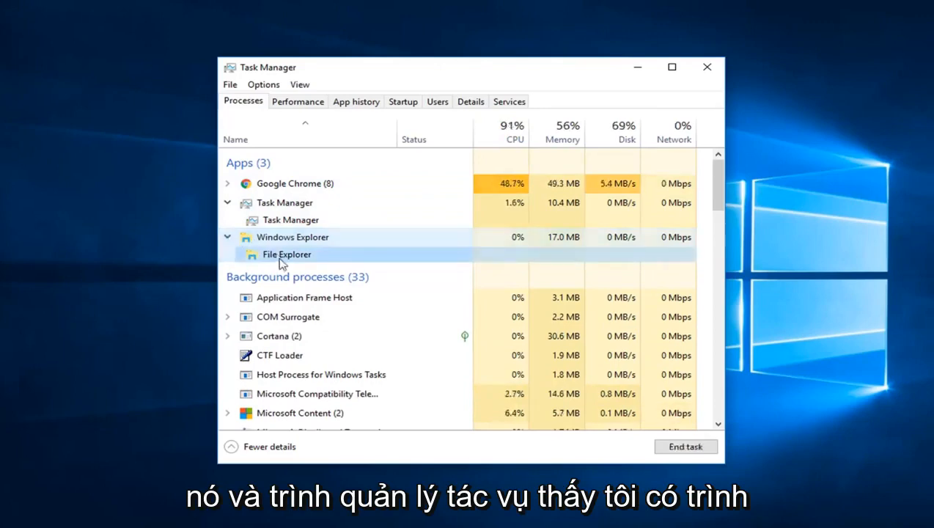
right_click(287, 254)
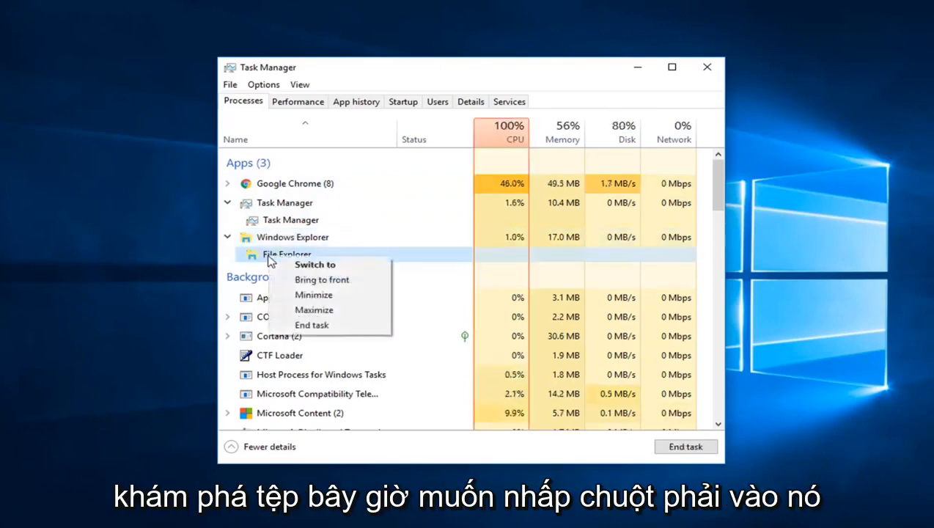
left_click(314, 264)
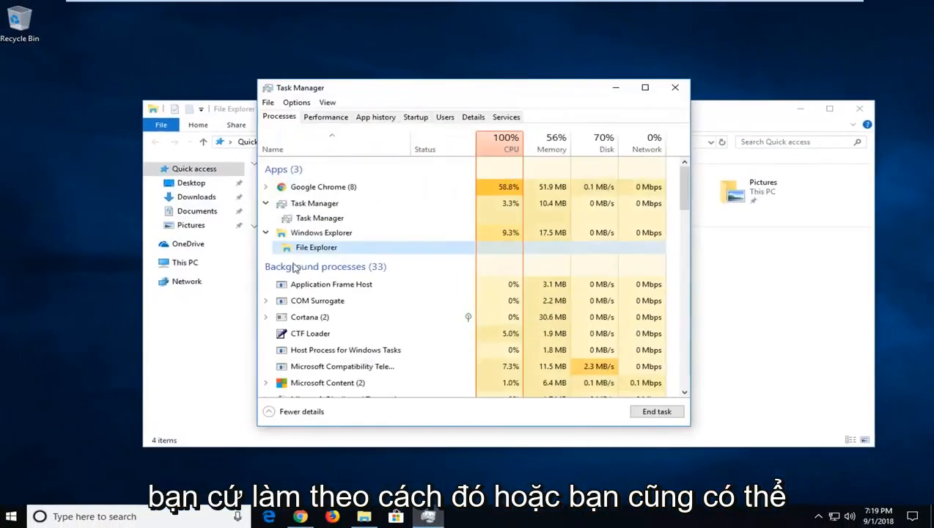
- Minimize File Explorer from its Task Manager right-click menu
right_click(316, 247)
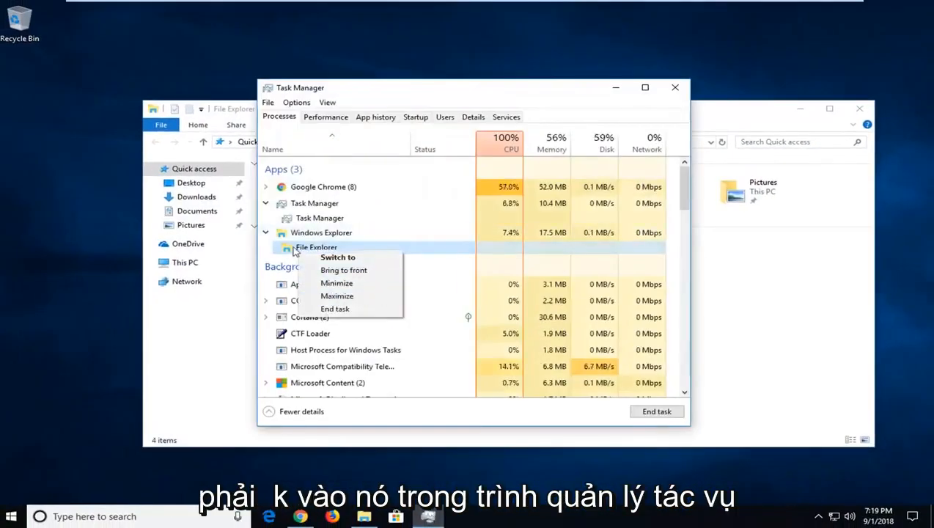
left_click(338, 257)
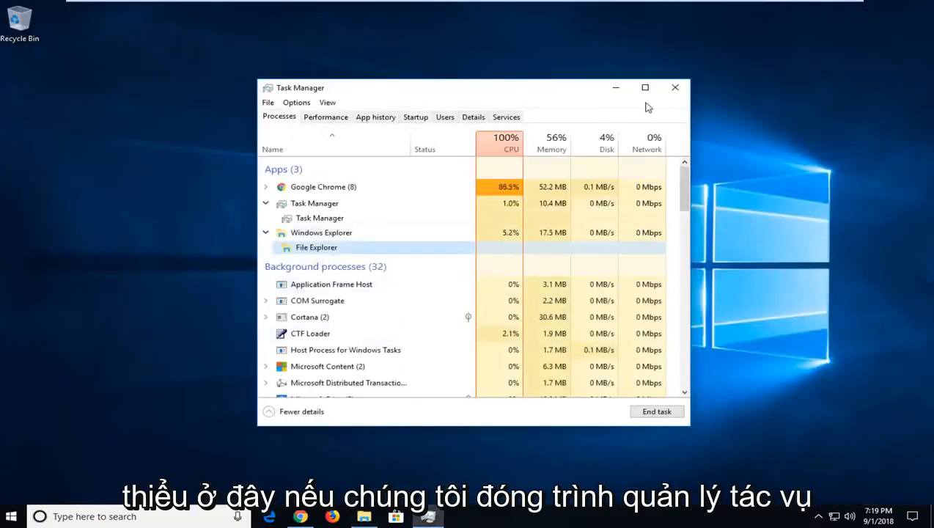
- Close the Task Manager window
left_click(674, 88)
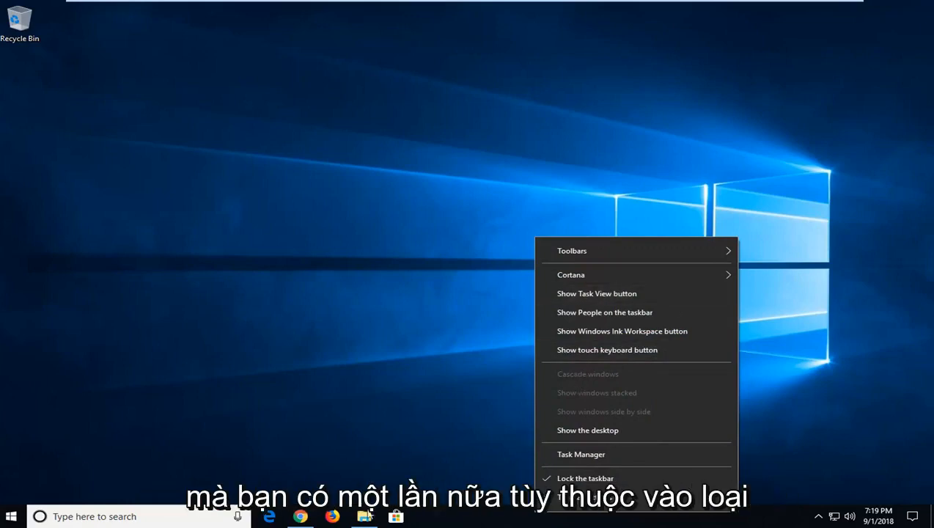
mouse_move(586, 376)
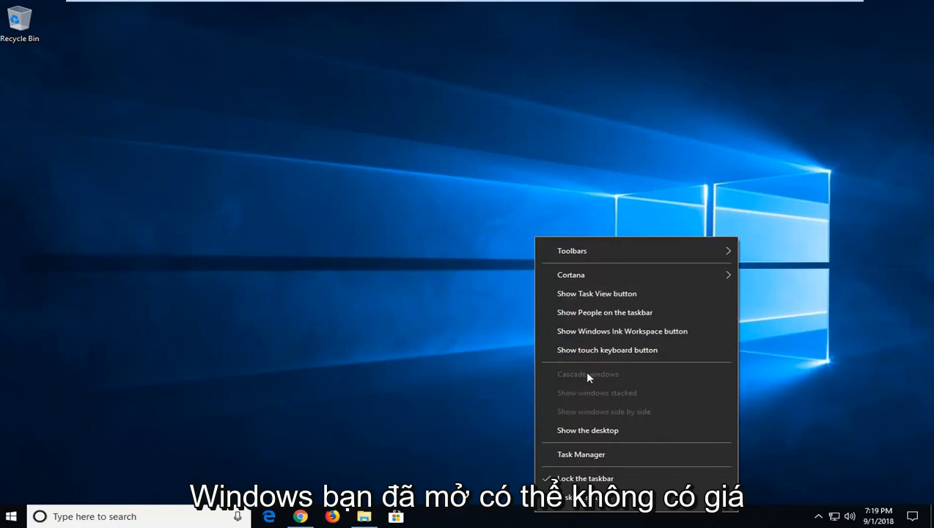